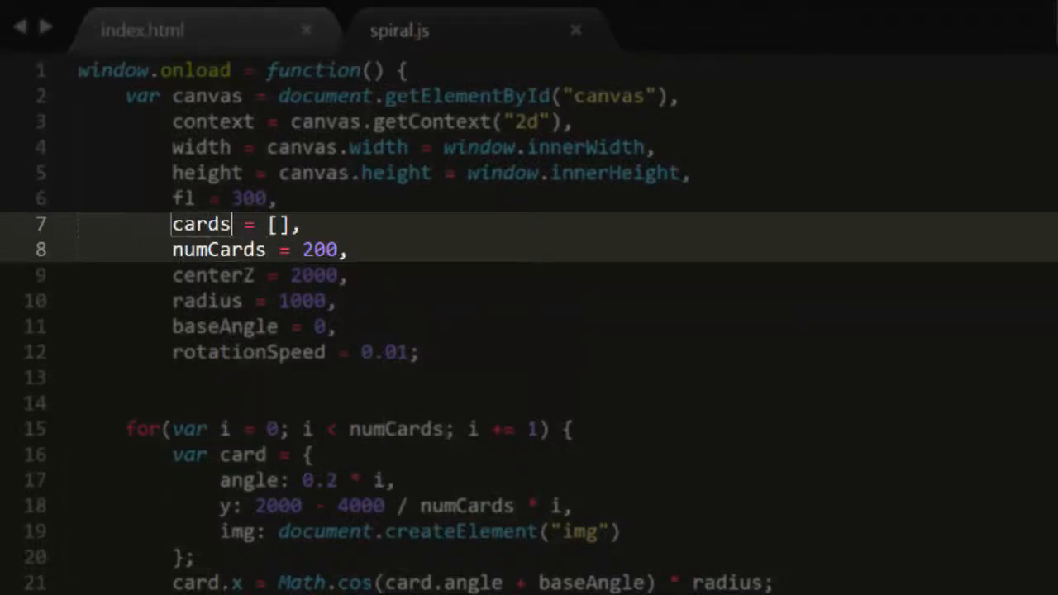
Step: Rename cards/numCards/card to points/numPoints/point and remove the img createElement property
type("points")
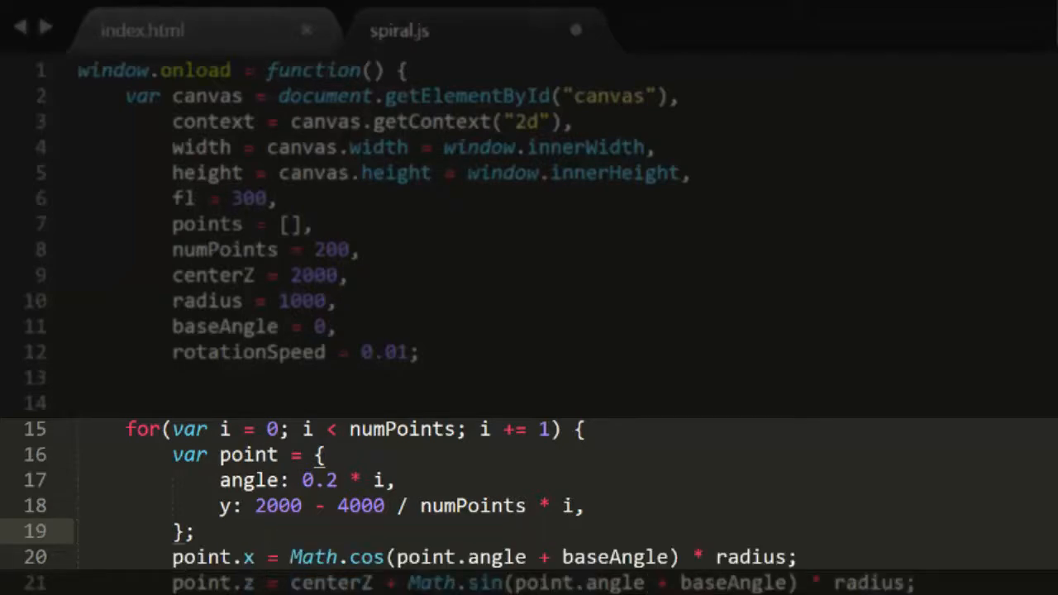
scroll("down", 3)
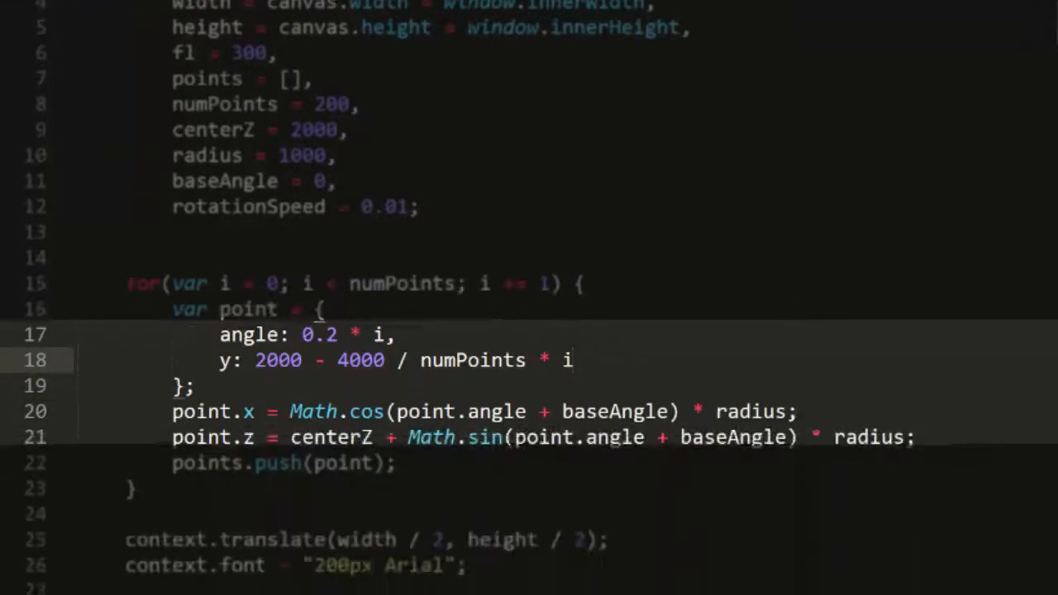
scroll("down", 3)
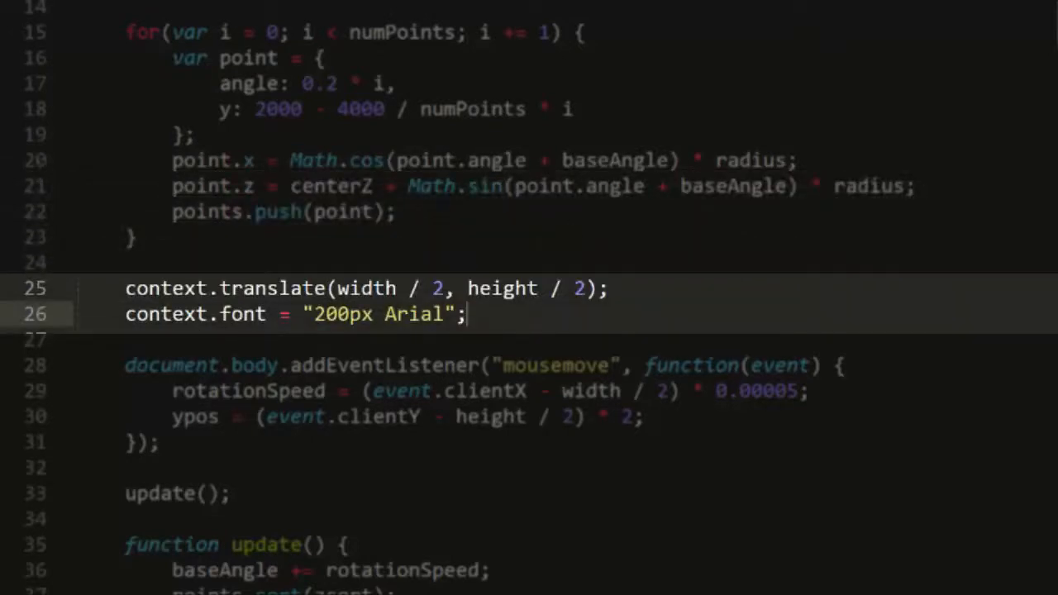
Step: Delete the context.font line and the points.sort(zsort) call in update()
key("Delete")
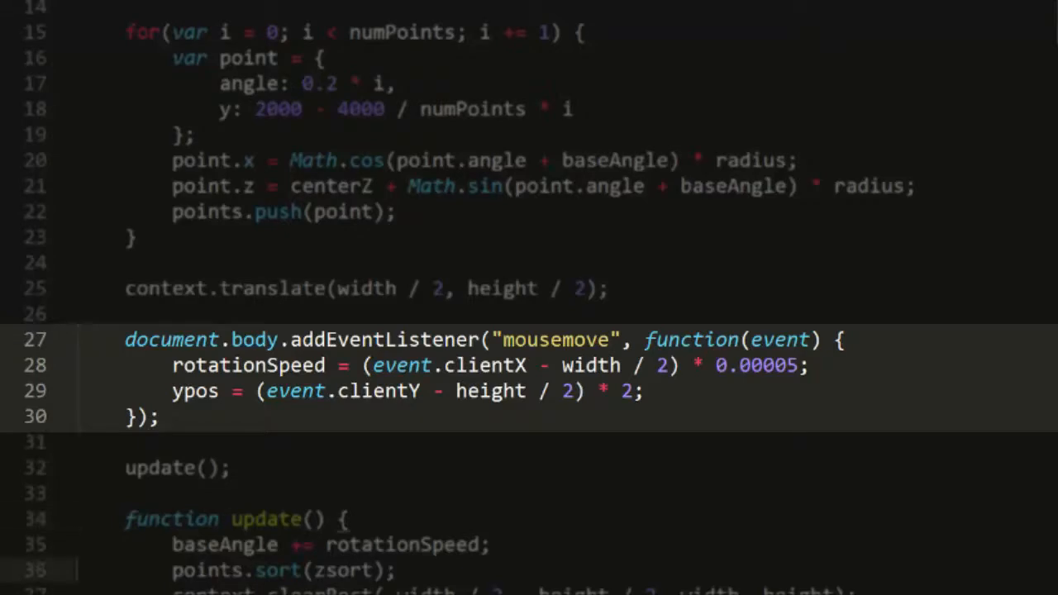
scroll("down", 3)
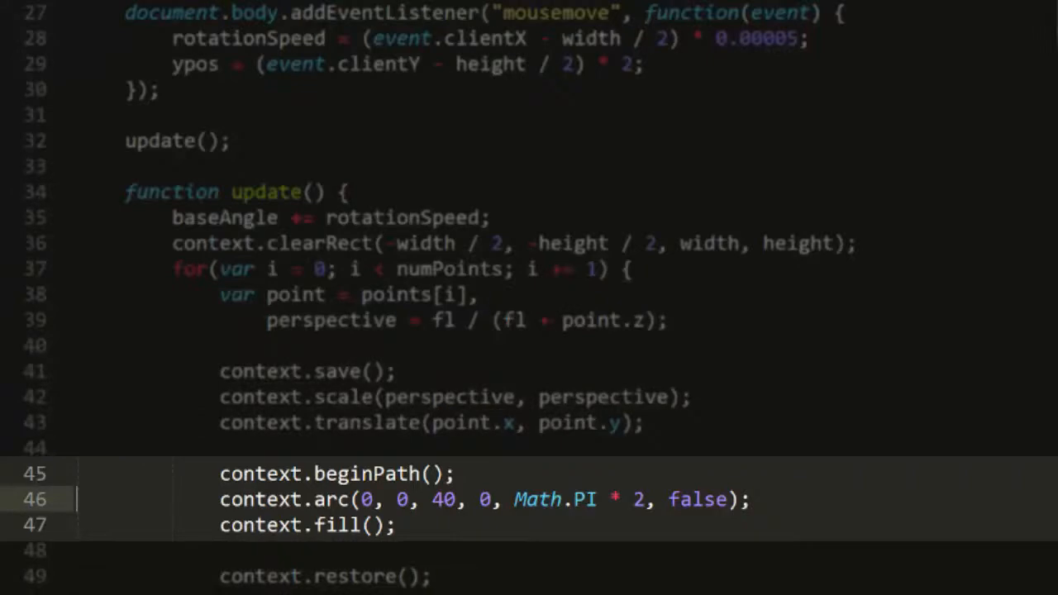
scroll("down", 3)
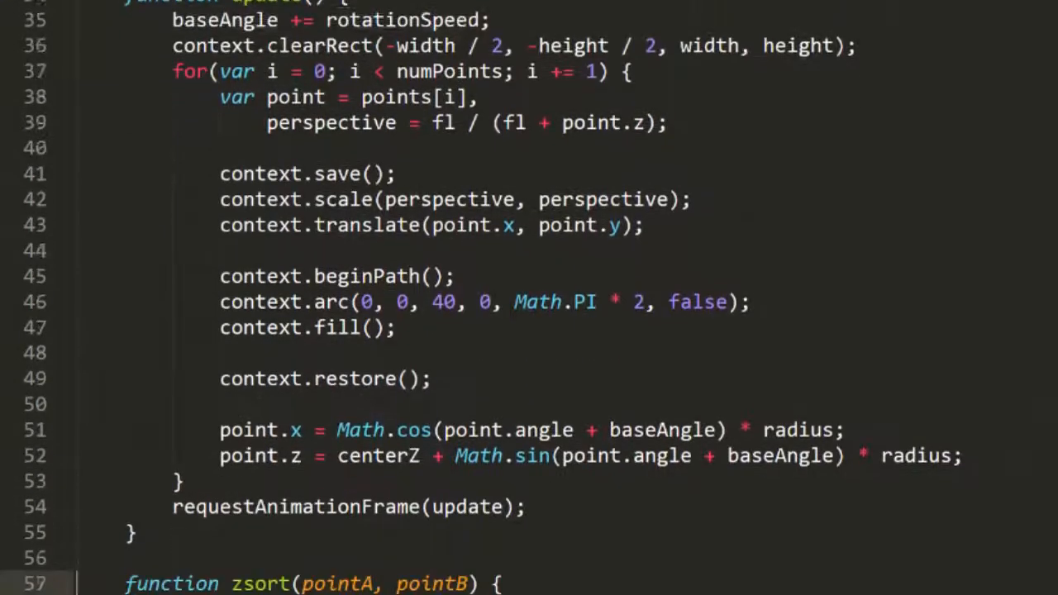
scroll("down", 3)
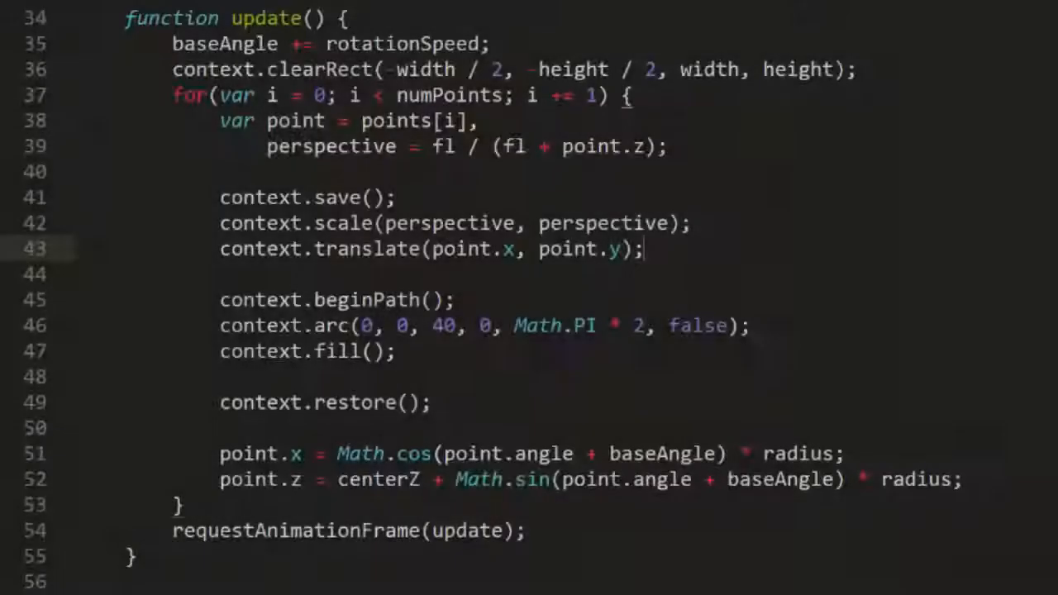
Step: Add context.scale(Math.sin(point.angle + baseAngle), 1); after the translate line and adjust the circle radius
key("Enter")
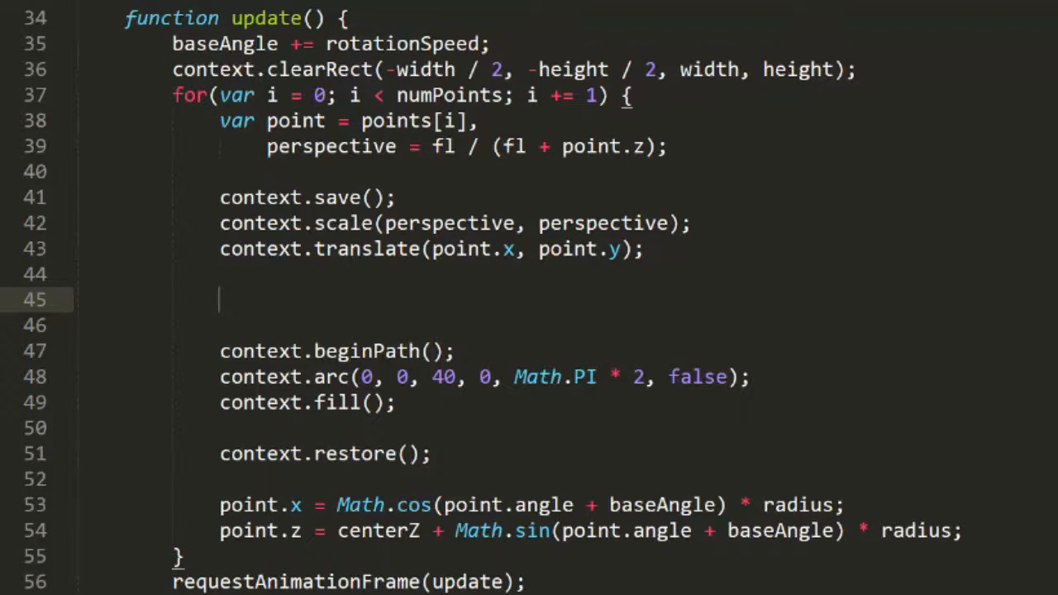
type("context.scale(")
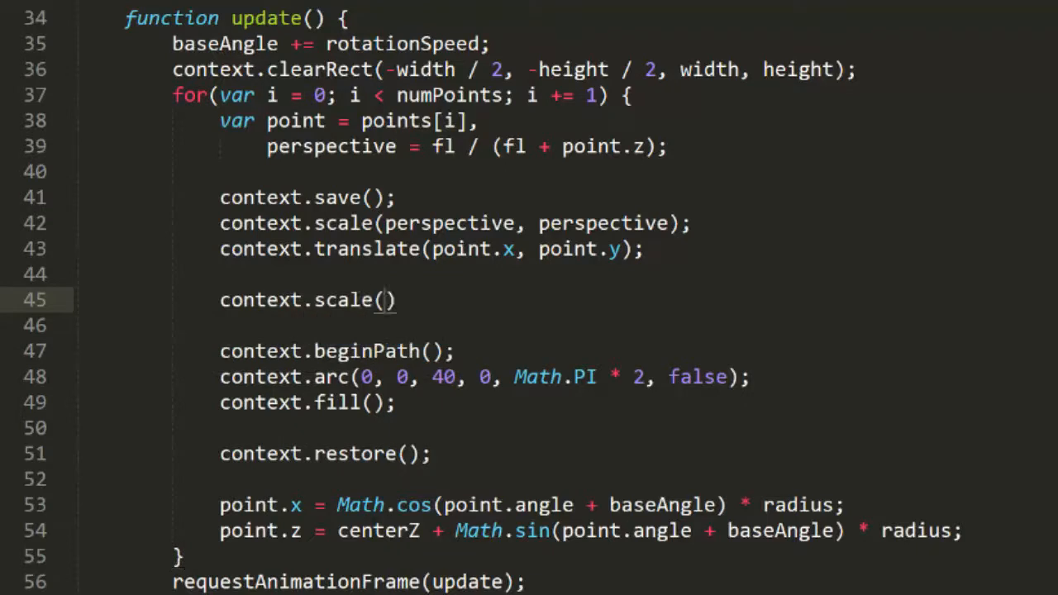
type("Math.sin(")
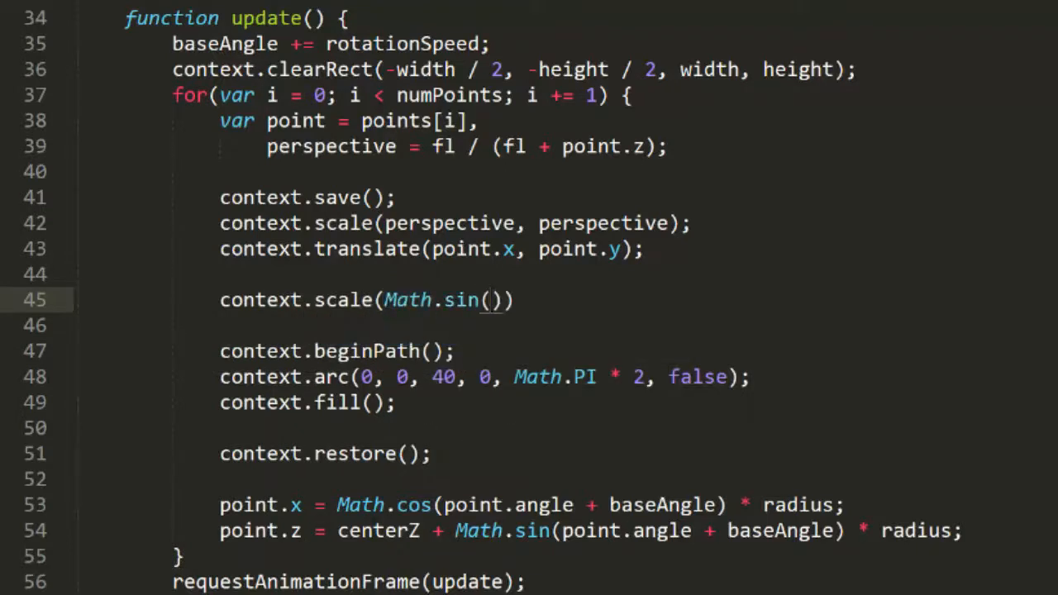
type("point.angle + baseAngle")
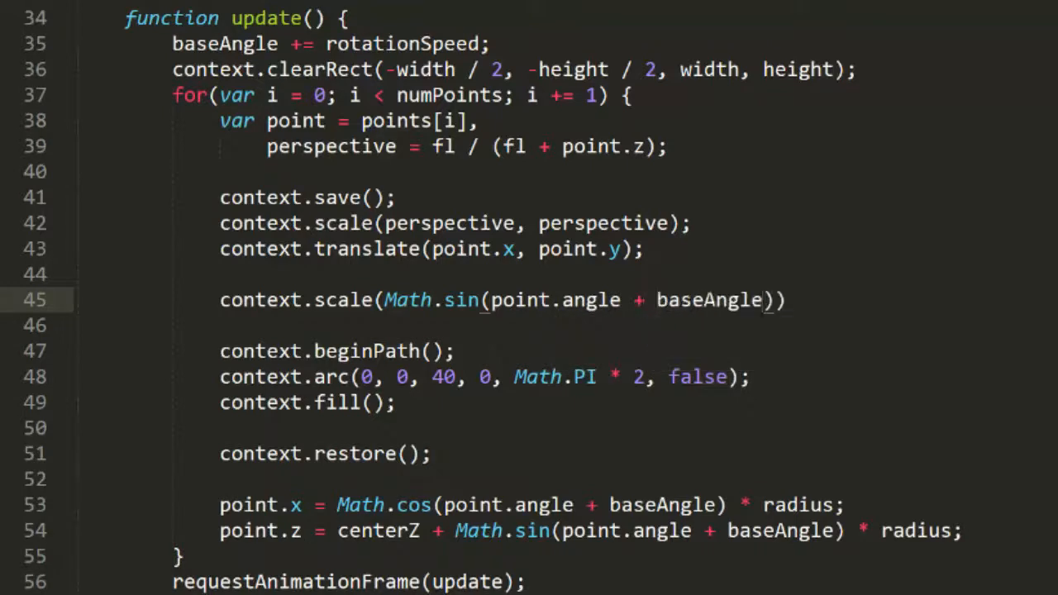
type(", 1);")
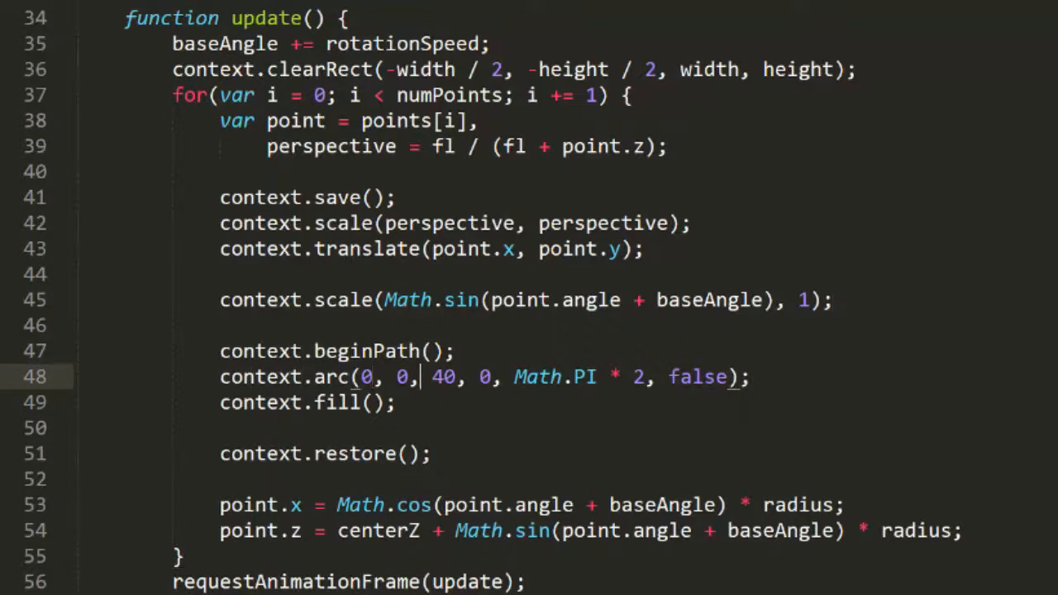
type("8")
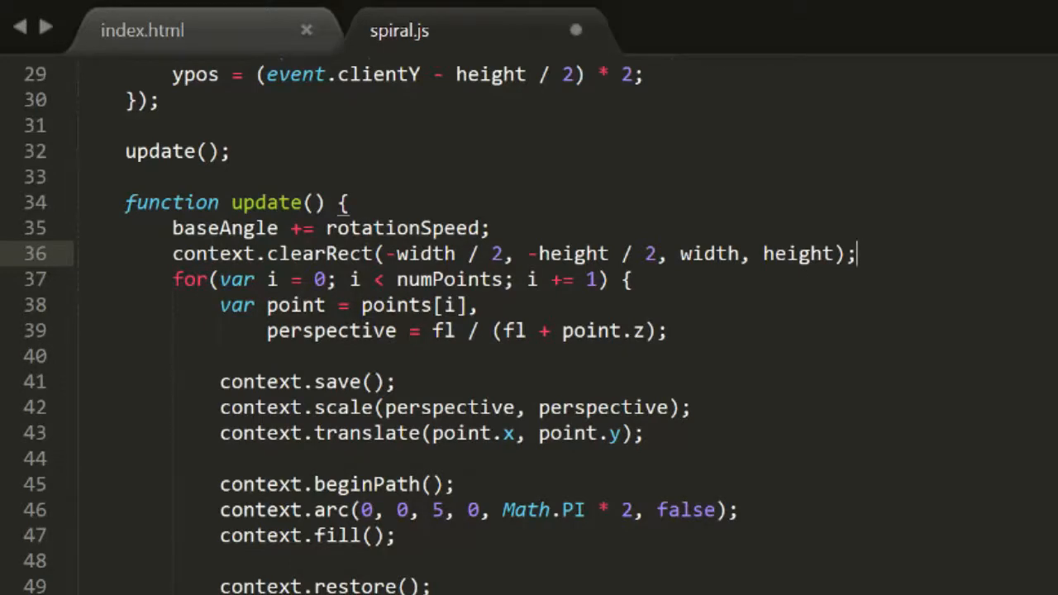
Step: Add context.beginPath(); above the for loop in update()
type("context")
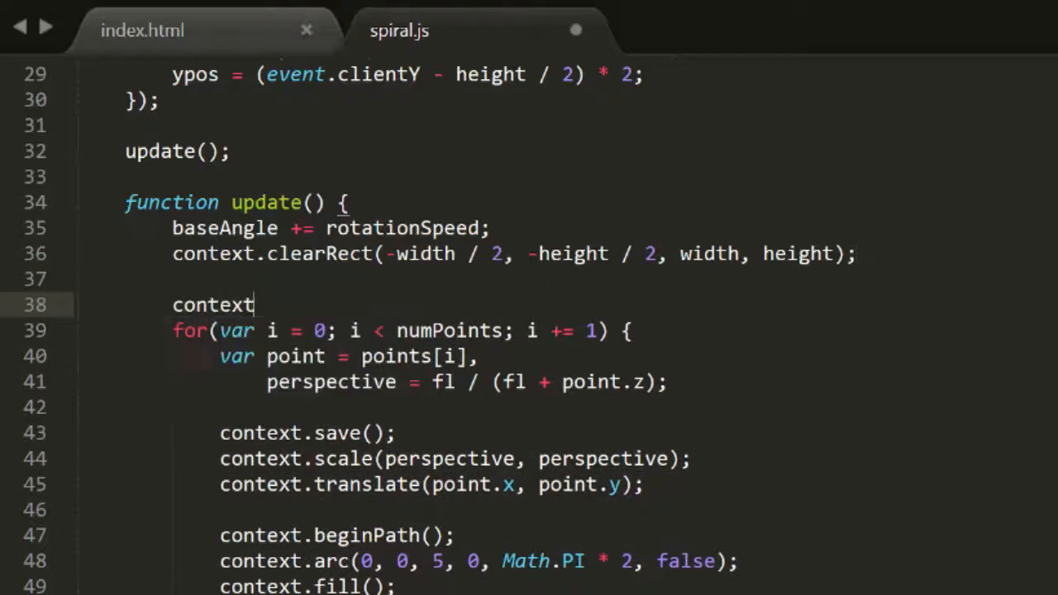
type(".beginPath")
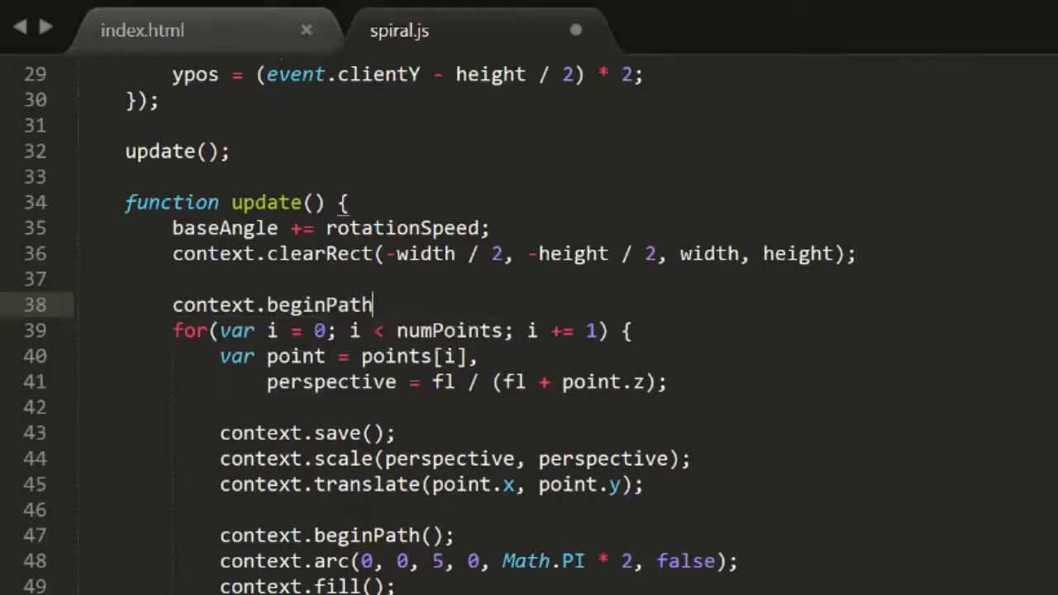
type("();")
type("if")
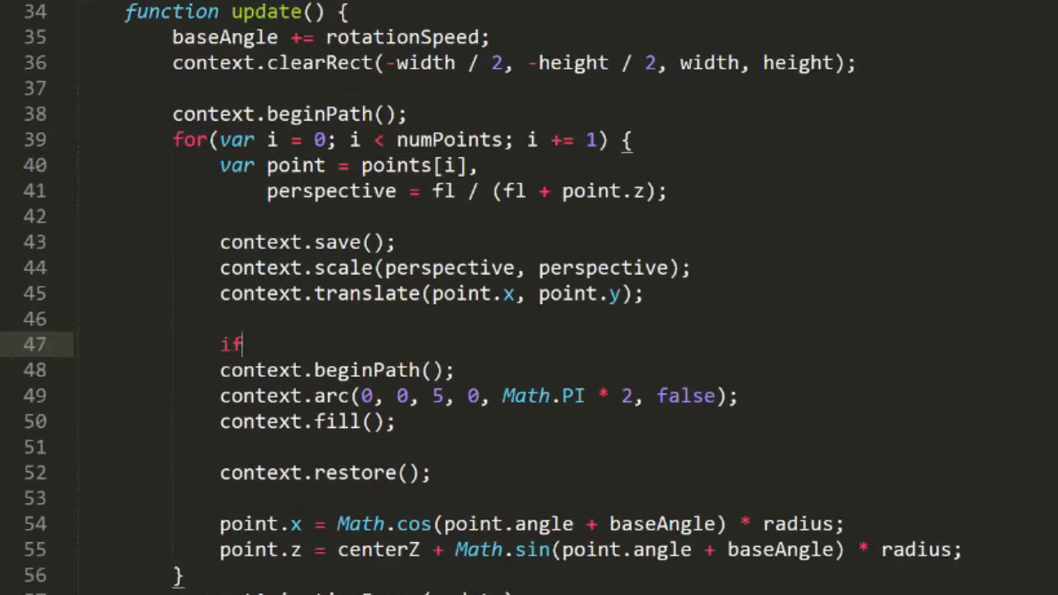
Step: Write if(i == 0) { context.moveTo(0, 0); } else { context.lineTo(0, 0); } inside the loop
type("(i == 0) {")
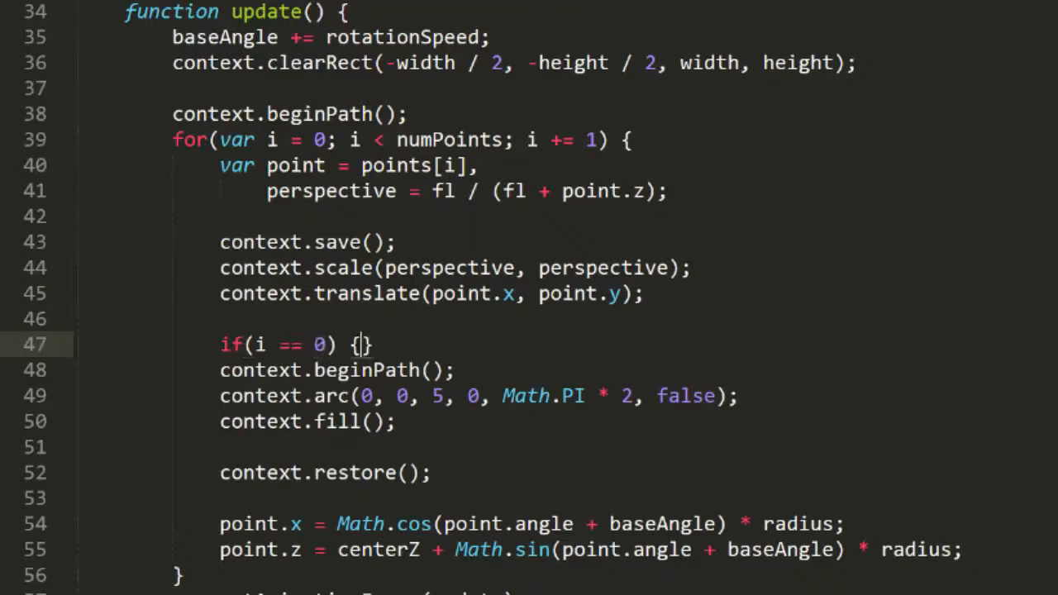
type("context")
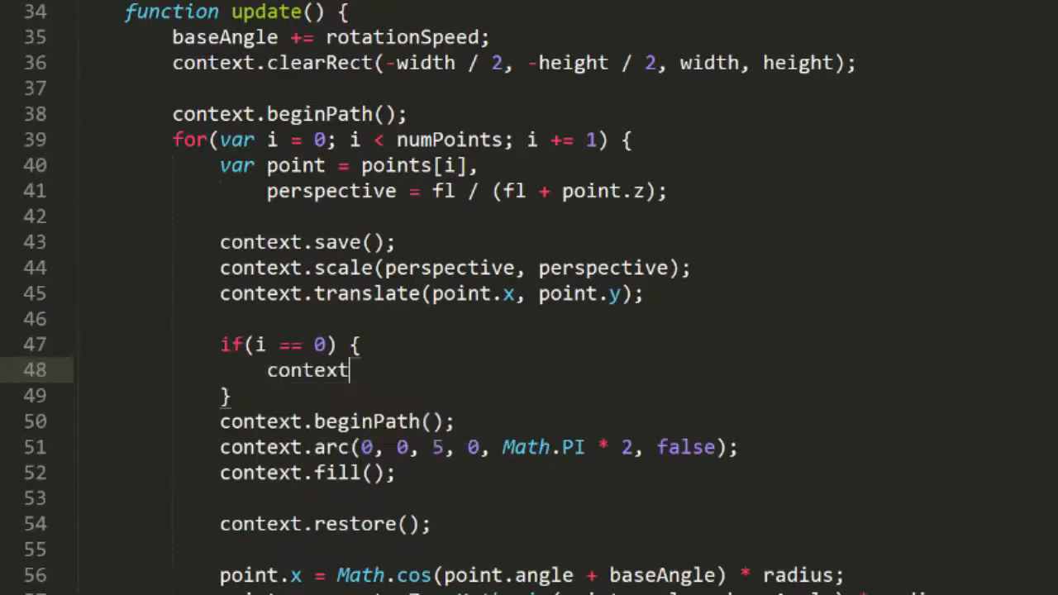
type(".moveTo")
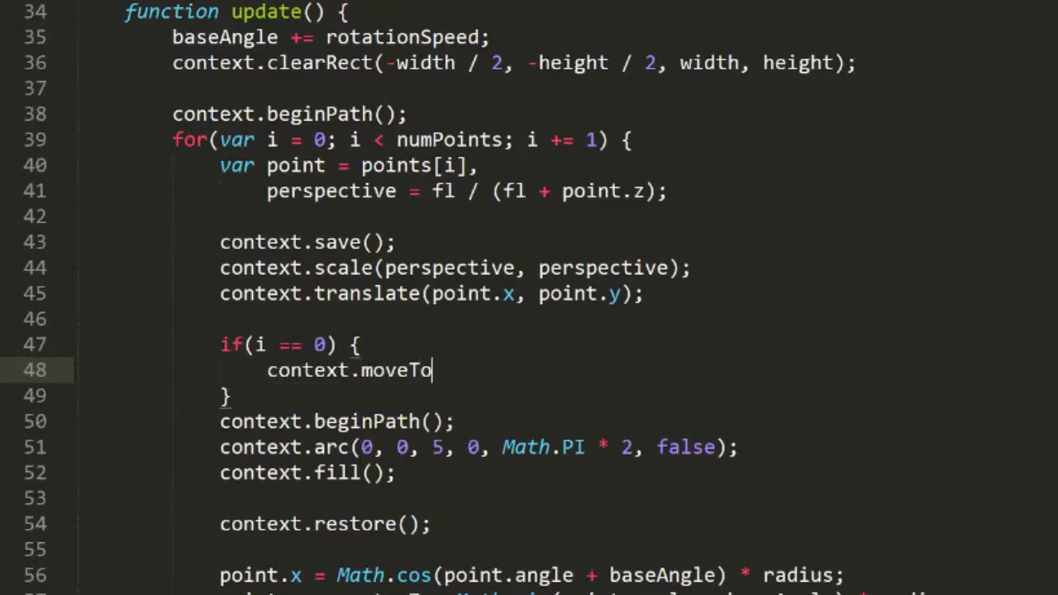
type("(0, 0);")
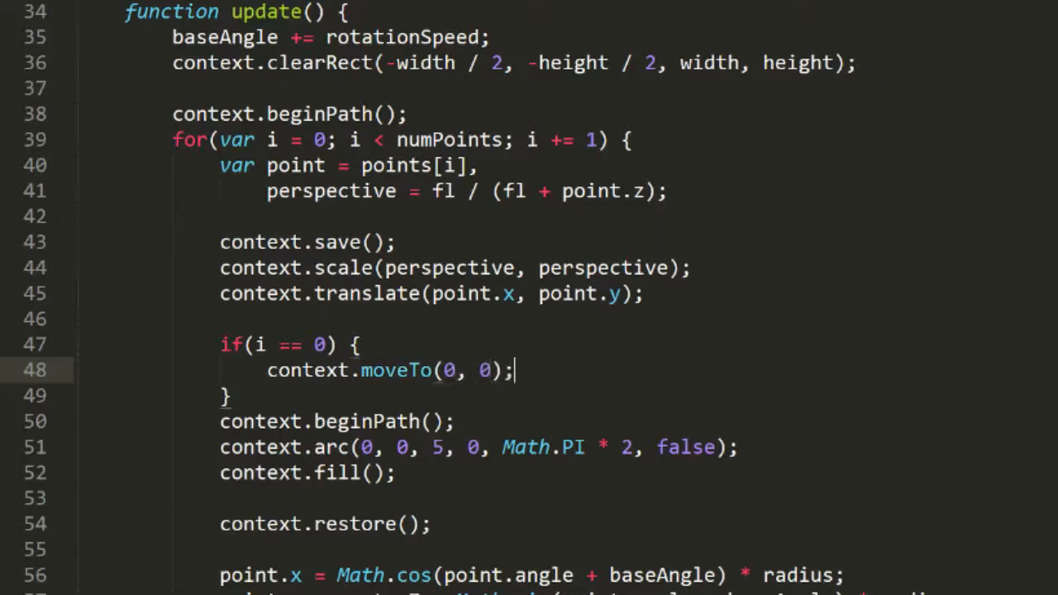
type("else {")
type("context.lineTo(")
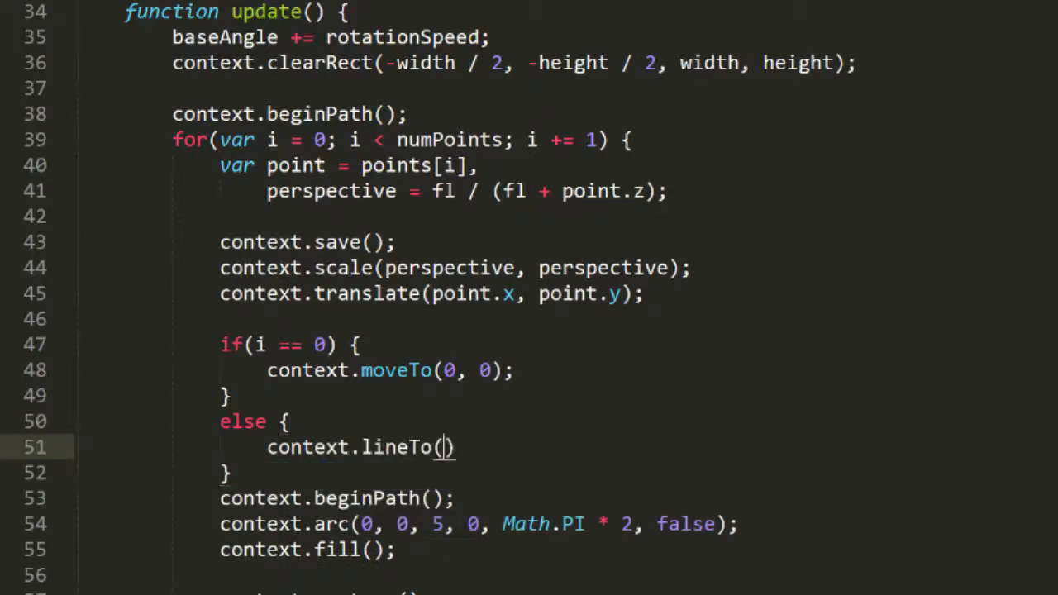
type("0, 0);")
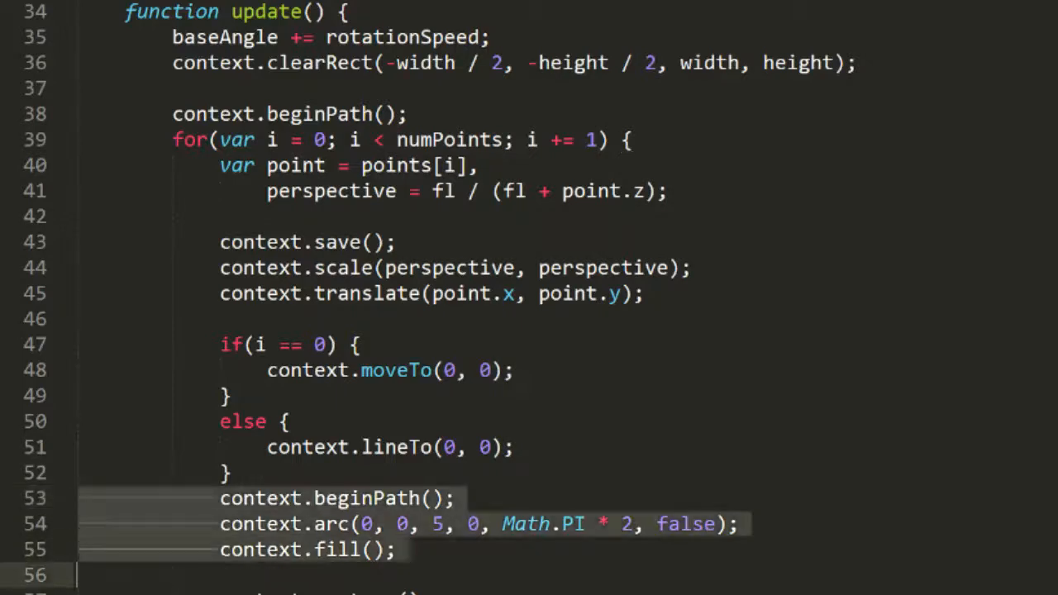
Step: Add context.stroke(); after the for loop to draw the connected path
scroll("down", 3)
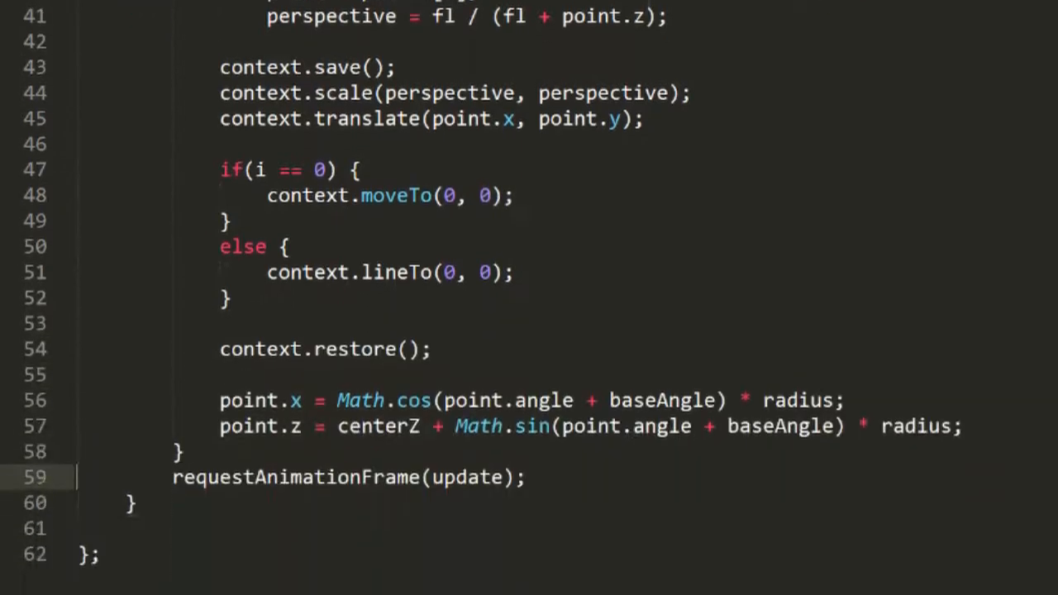
type("context")
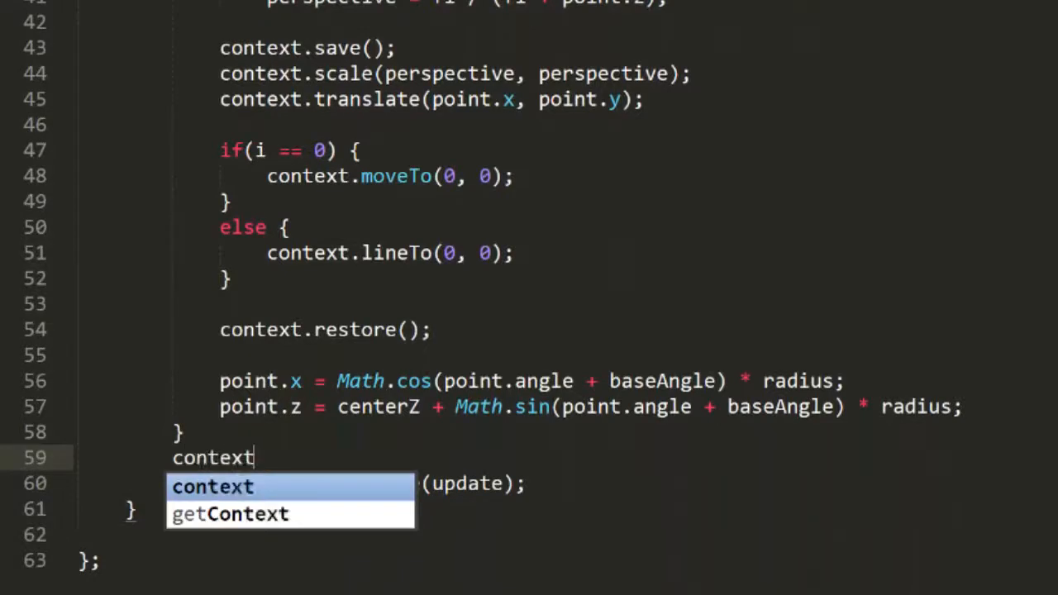
type(".stroke();")
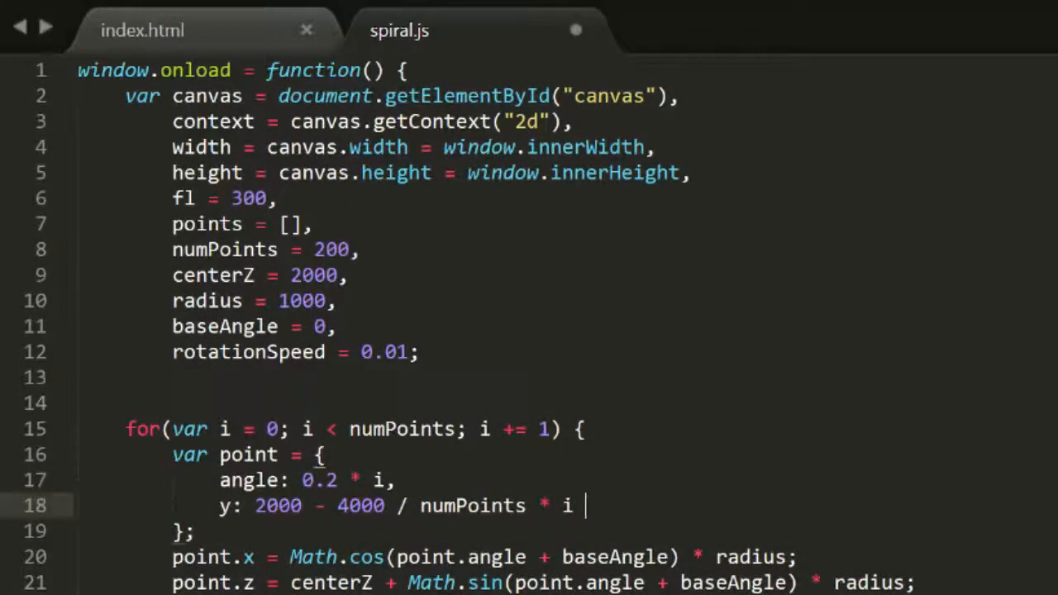
Step: Append + Math.random() * 500 to each point's y expression
type("+")
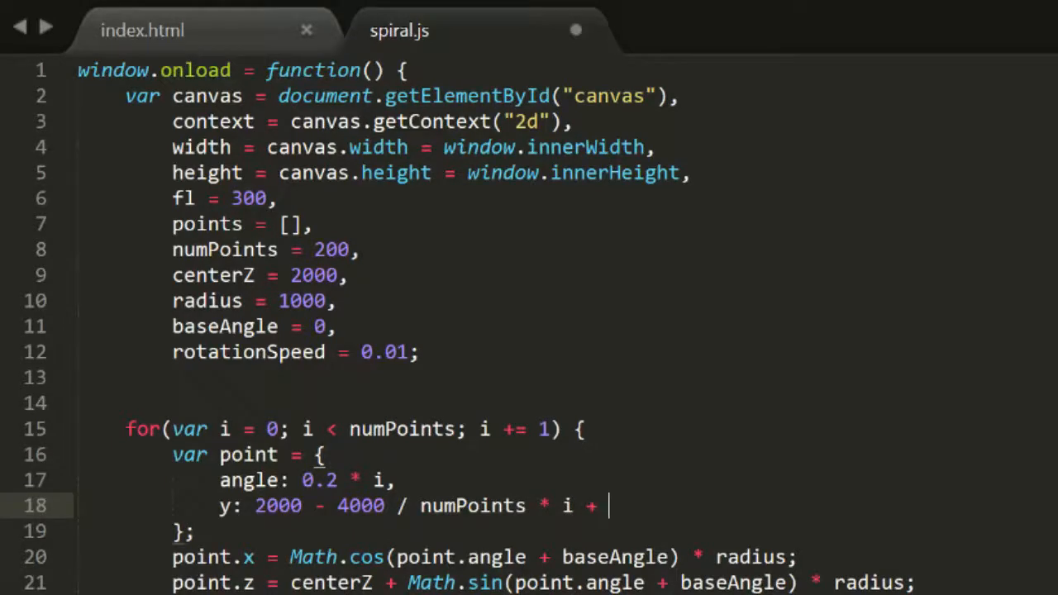
type("Math.rando")
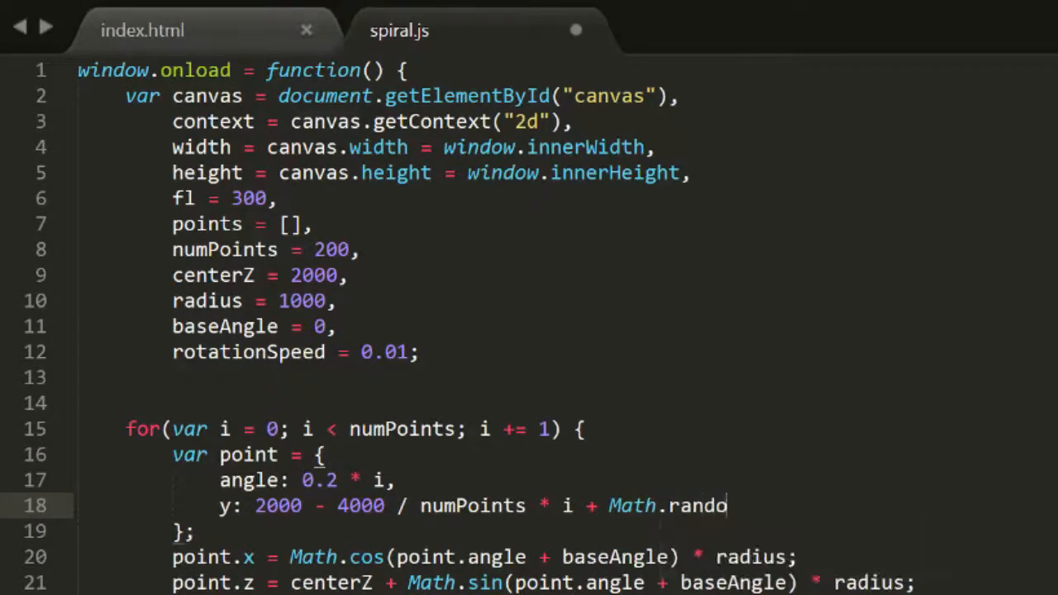
type("m() * 500")
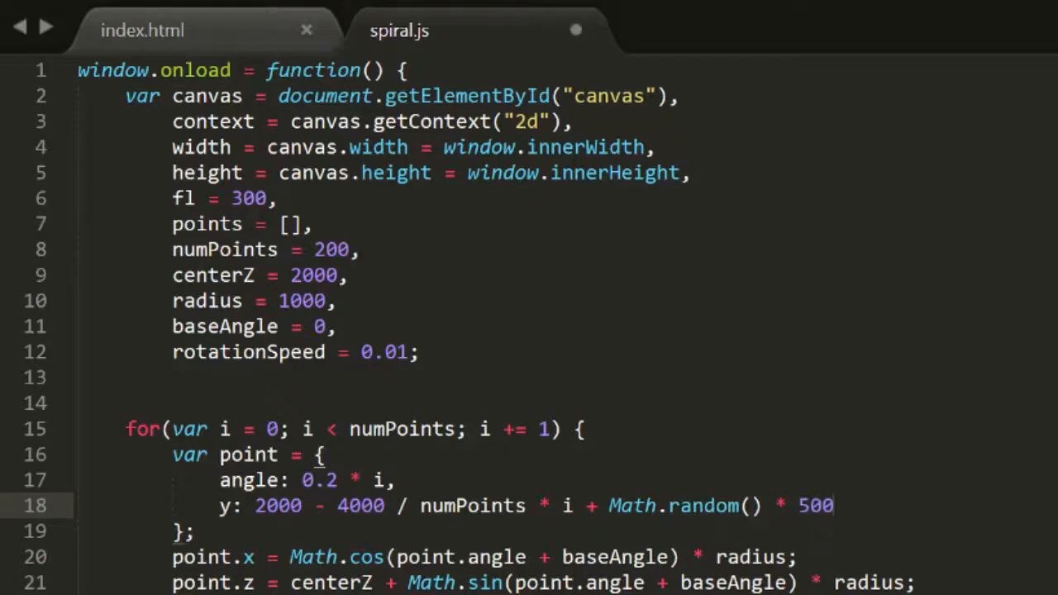